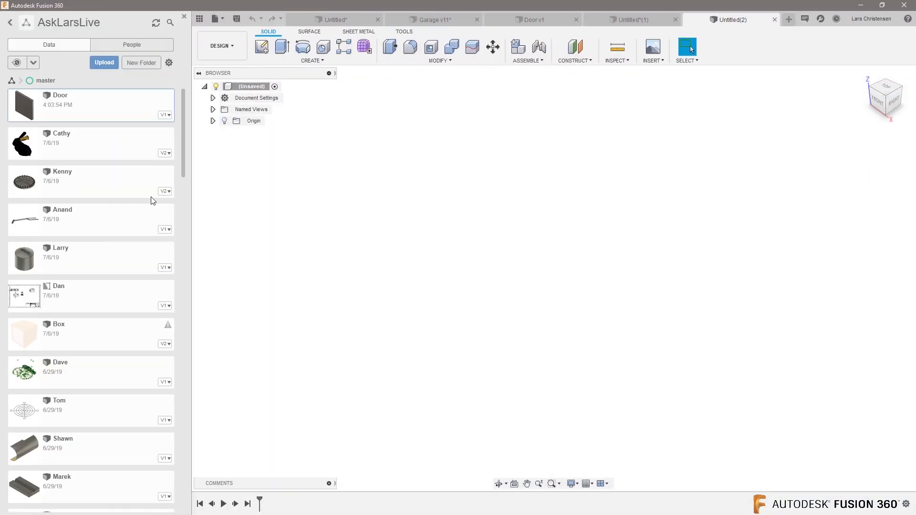
mouse_move(140, 222)
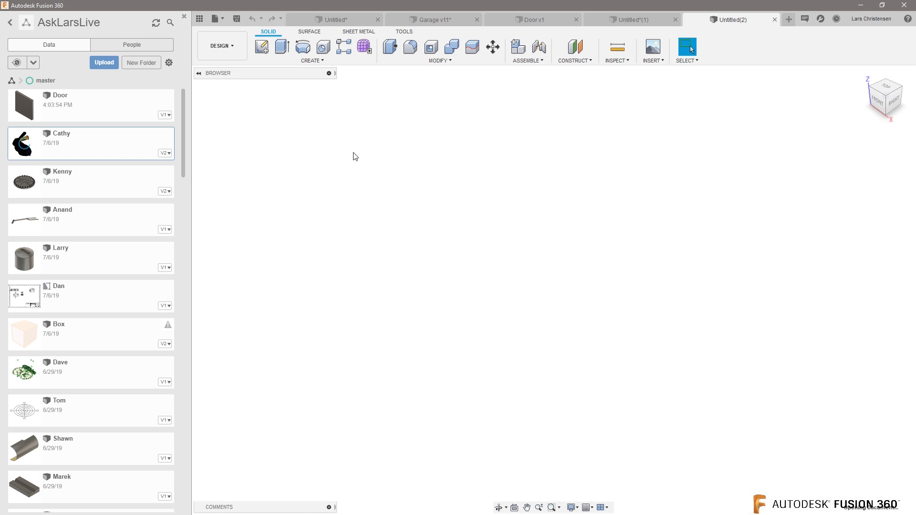
mouse_move(705, 312)
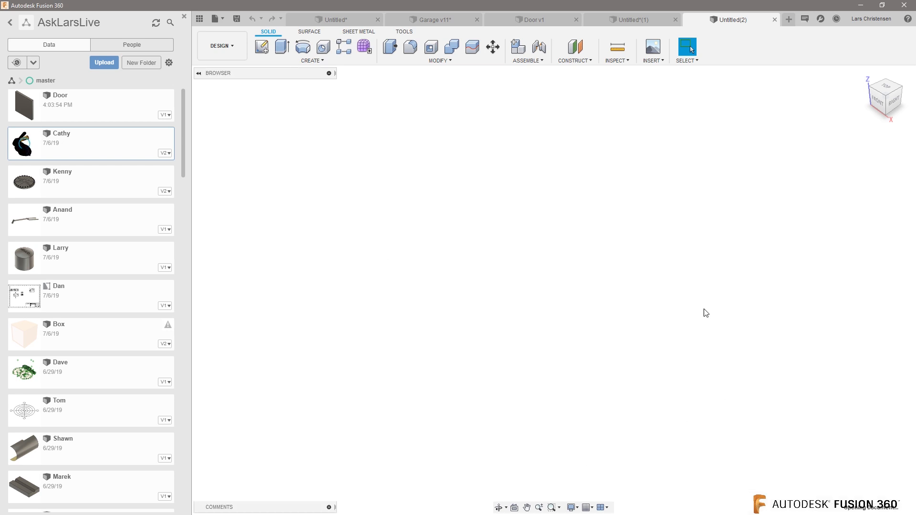
mouse_move(406, 284)
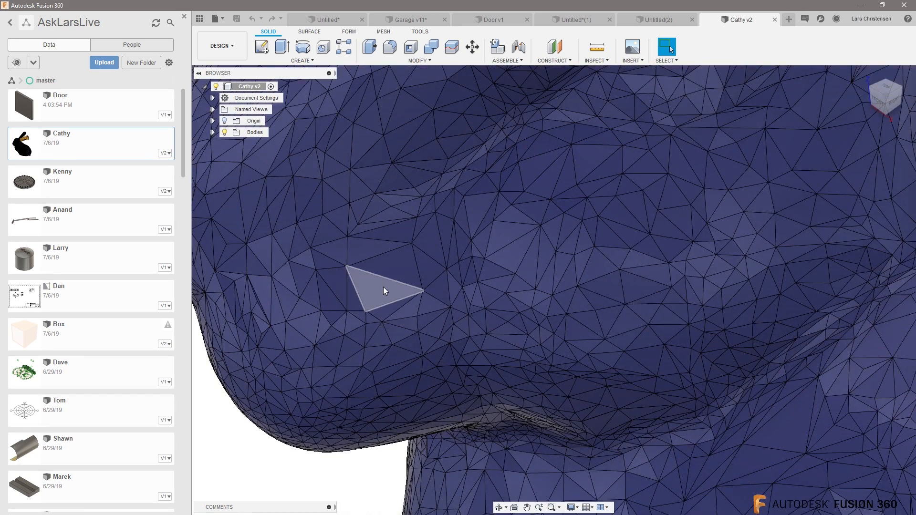
mouse_move(437, 295)
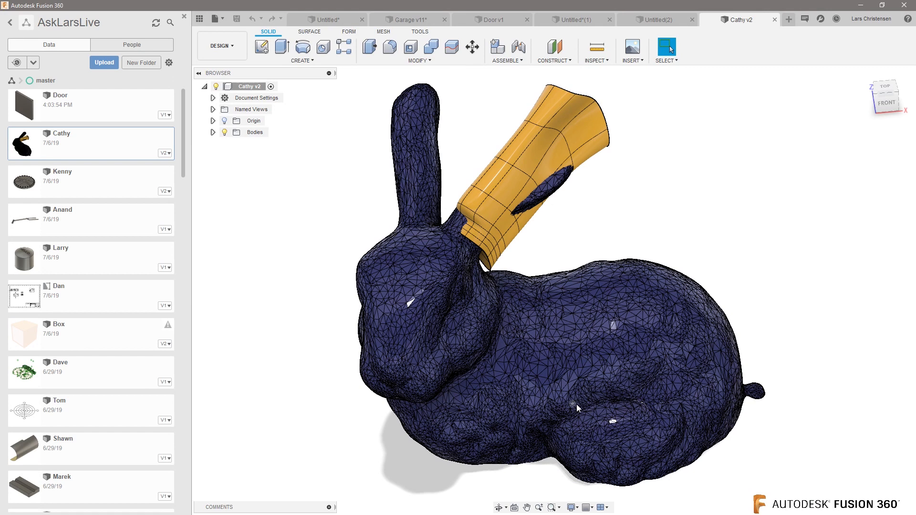
mouse_move(581, 406)
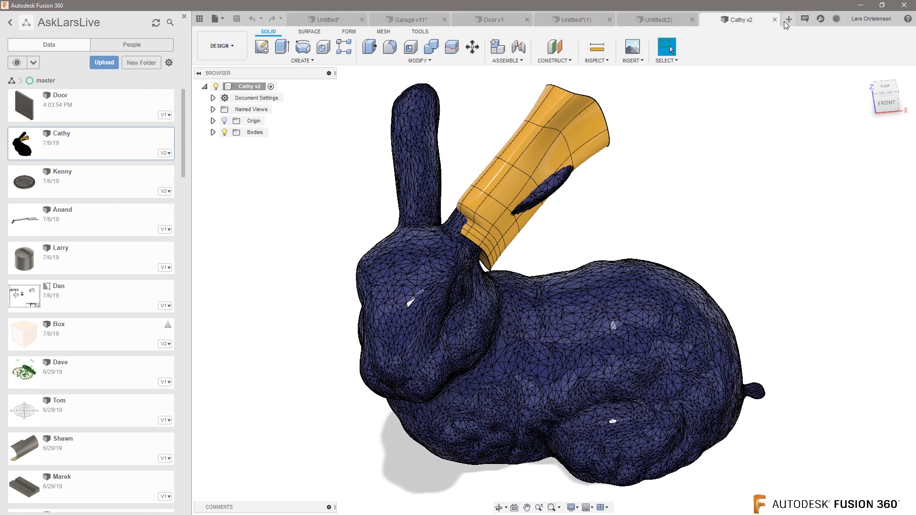
Step: Leave the Cathy v2 bunny mesh and start a new empty design
click(788, 19)
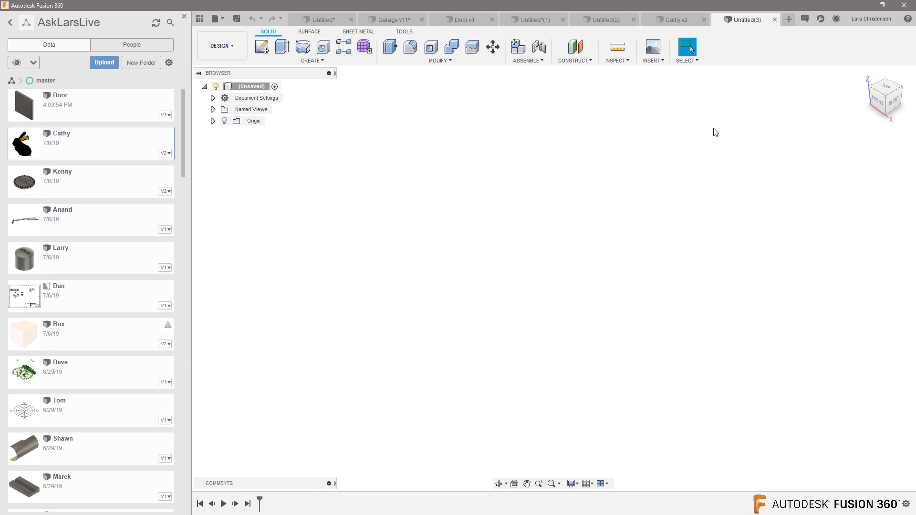
mouse_move(616, 68)
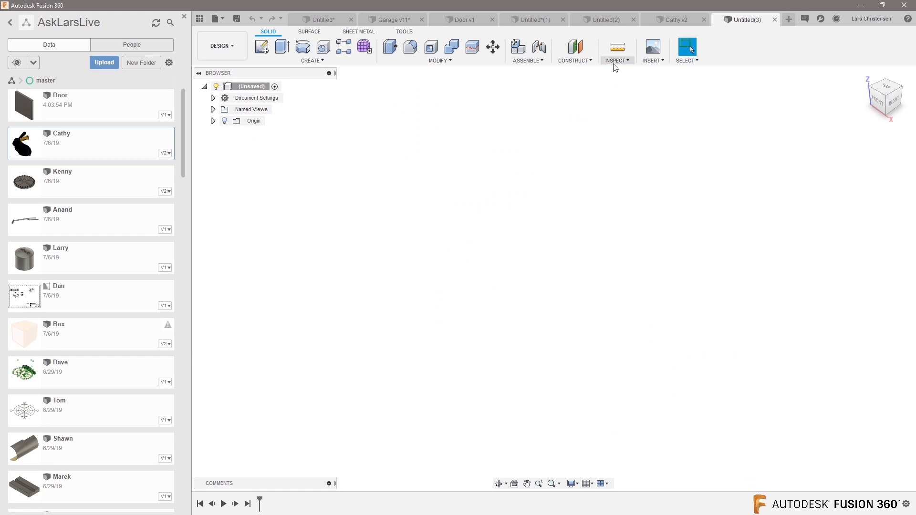
Step: Choose Insert Mesh from the INSERT menu to import the sword mesh file
click(653, 50)
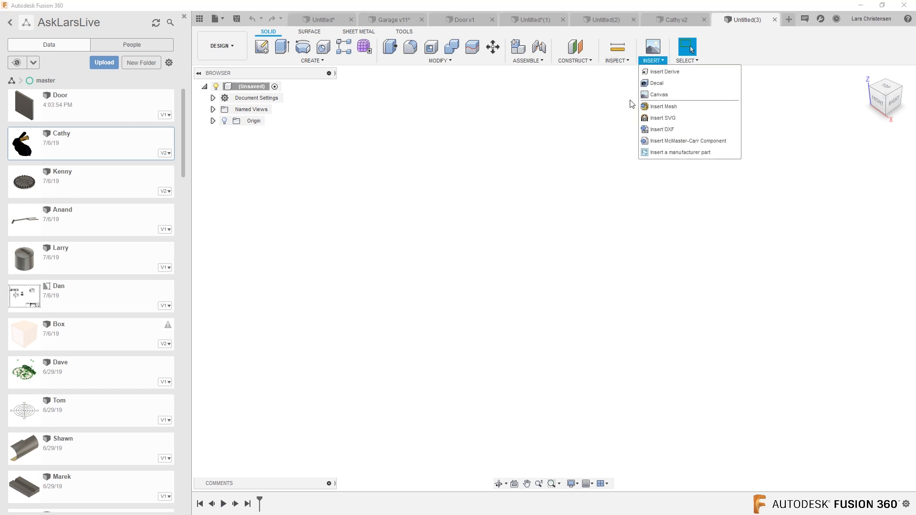
click(664, 107)
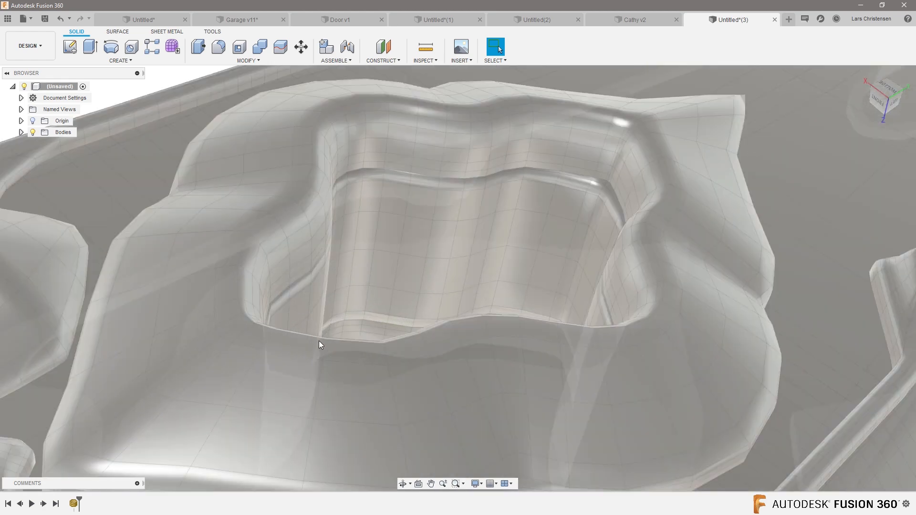
Step: Orbit around the carved pocket on the imported sword mesh
drag(320, 344, 489, 336)
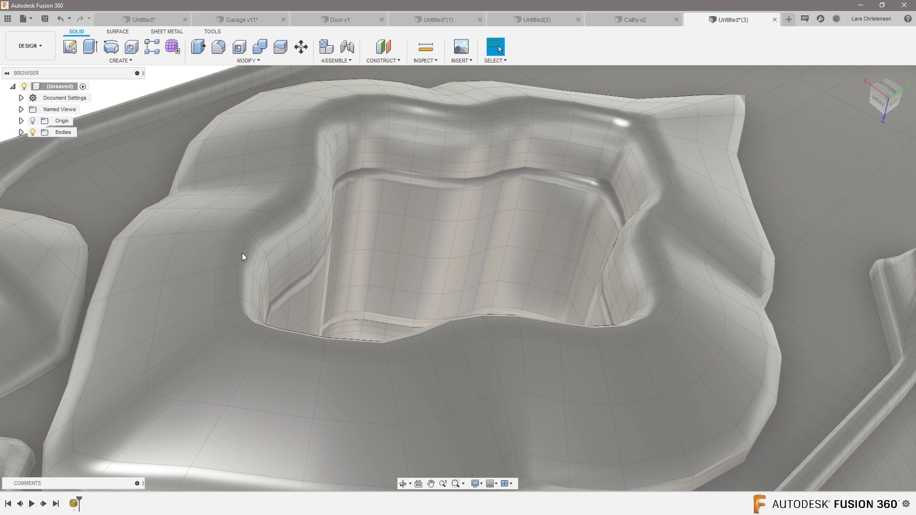
mouse_move(235, 268)
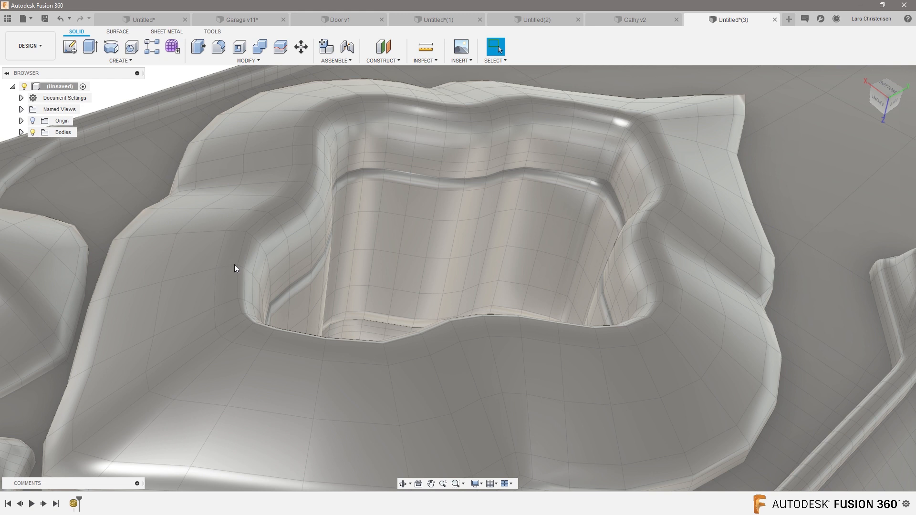
mouse_move(220, 272)
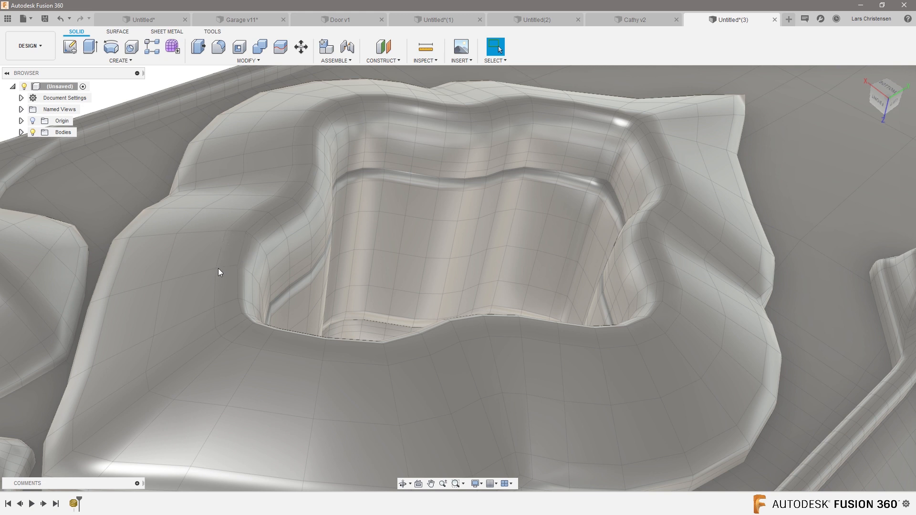
mouse_move(224, 234)
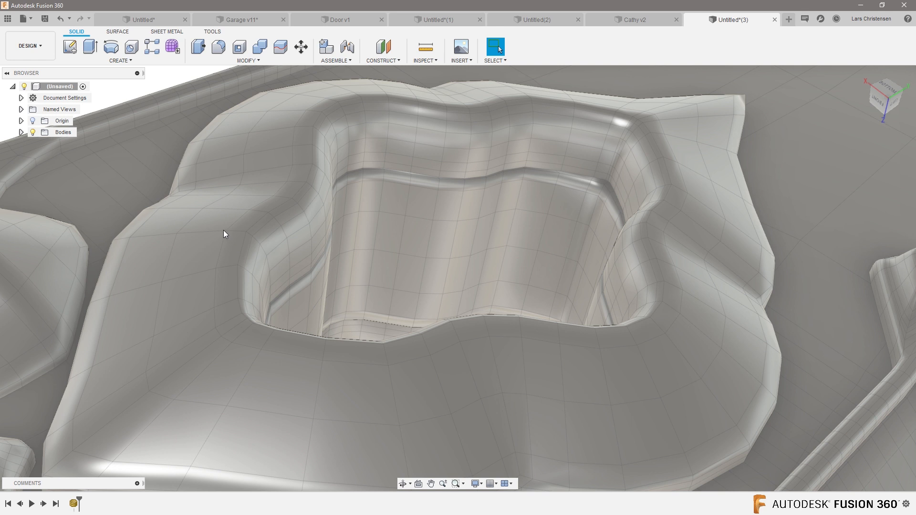
mouse_move(221, 242)
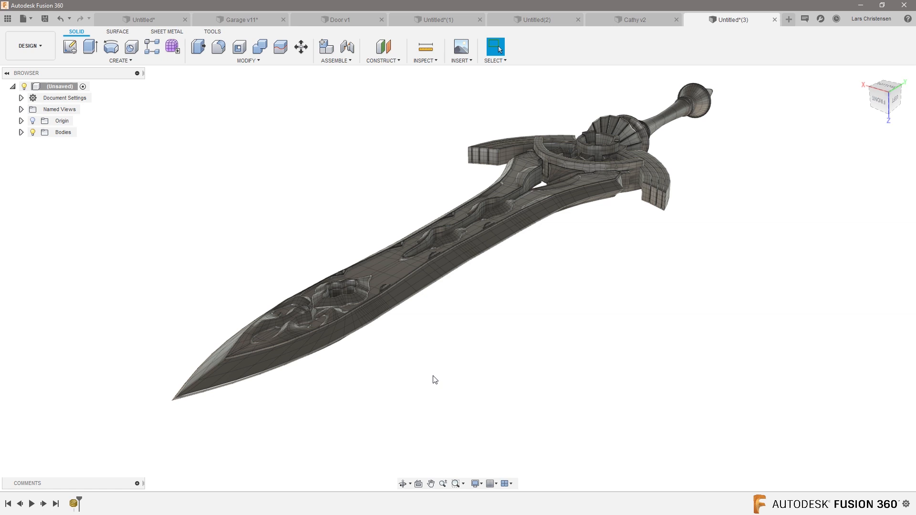
mouse_move(445, 344)
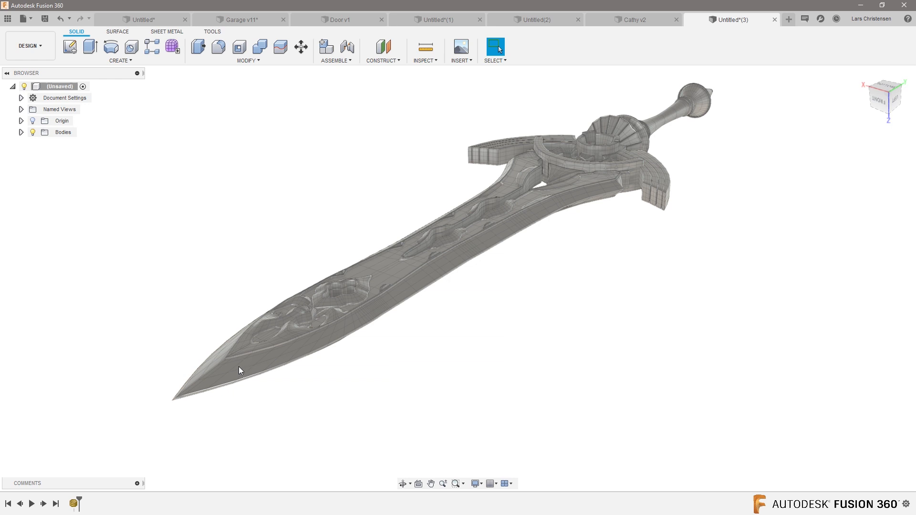
mouse_move(261, 359)
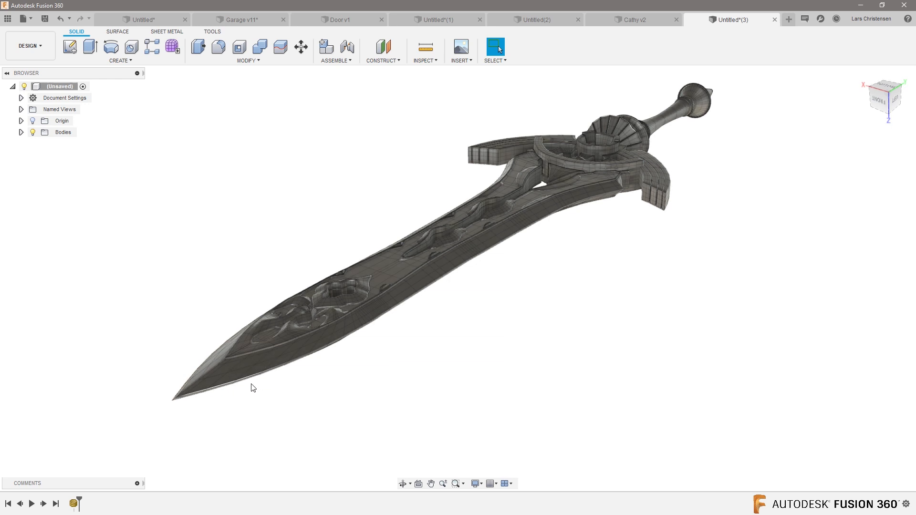
mouse_move(172, 47)
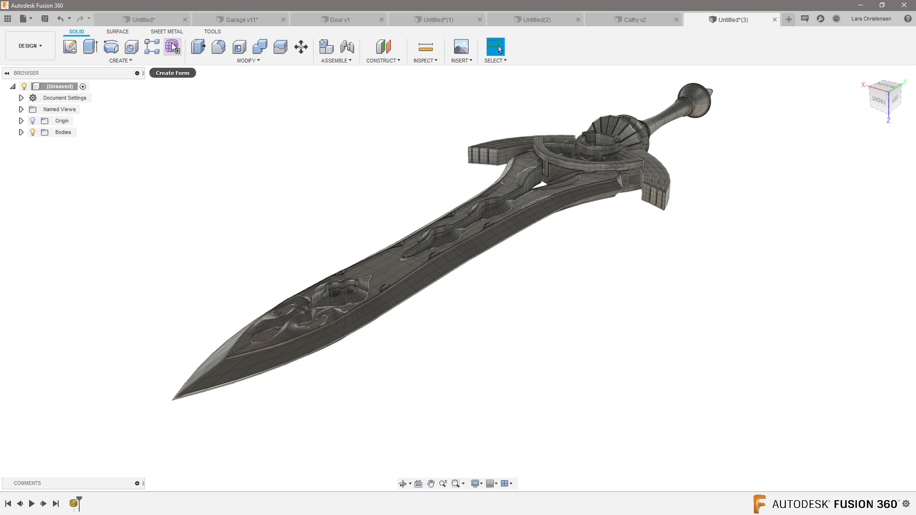
mouse_move(187, 131)
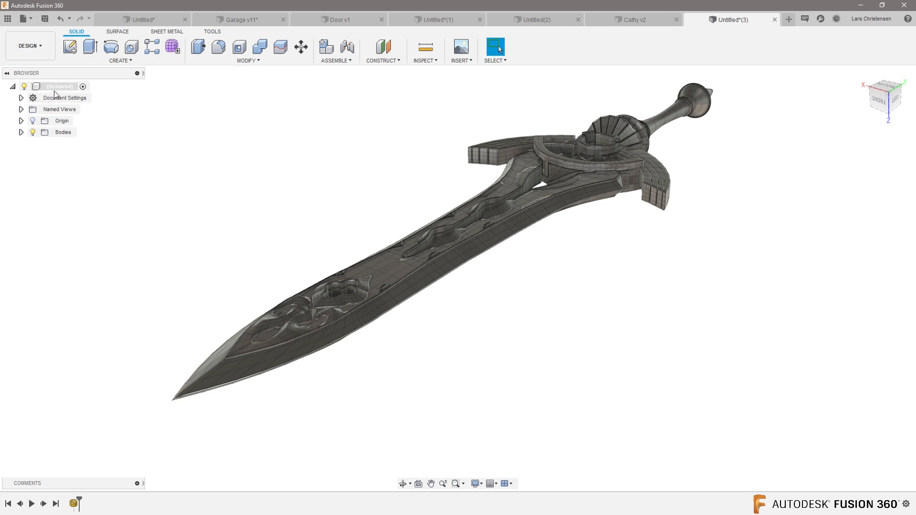
right_click(58, 86)
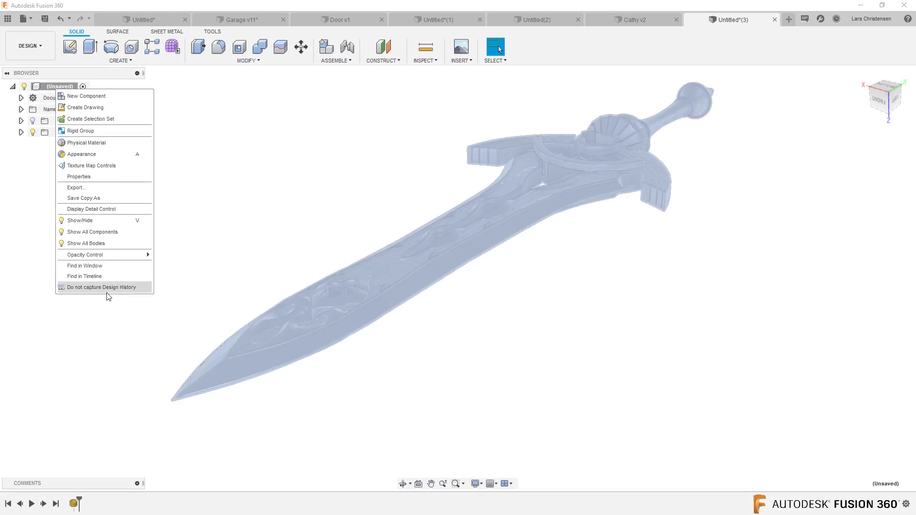
click(102, 287)
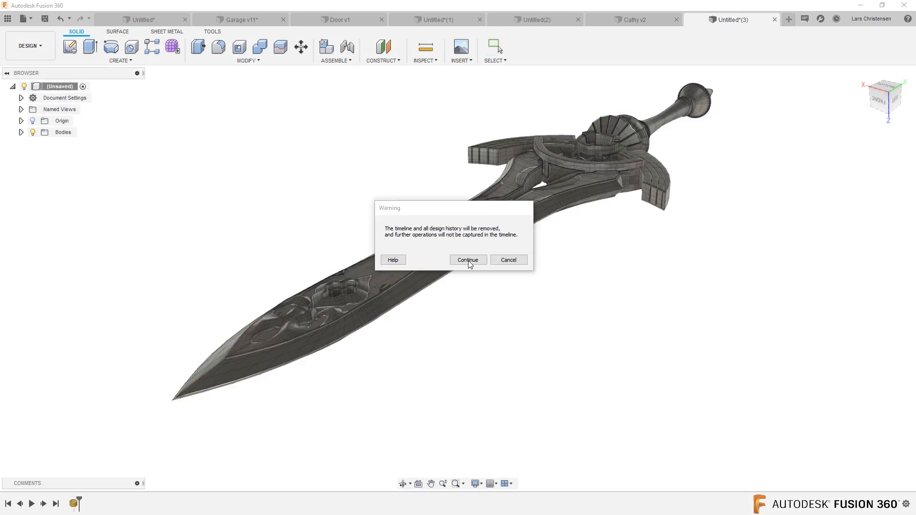
click(468, 260)
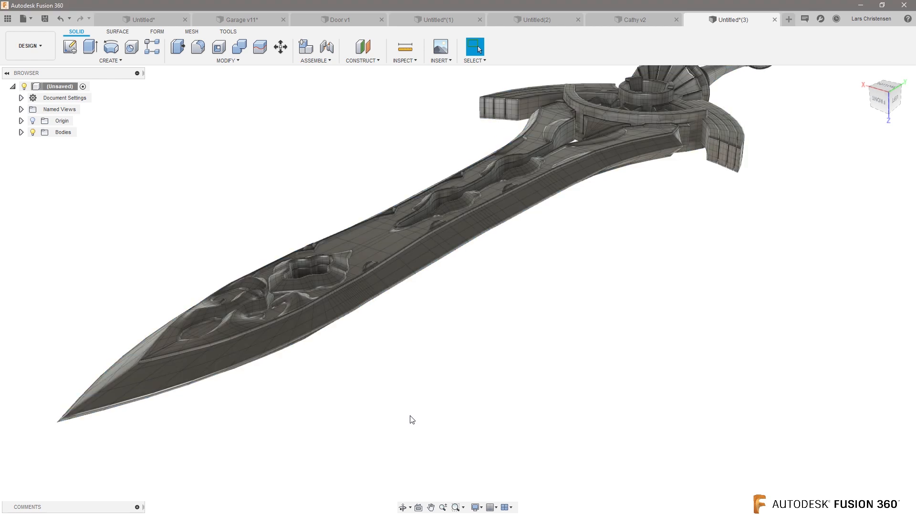
Step: Convert the sword mesh from Quad Mesh to T-Splines as a new body
click(254, 344)
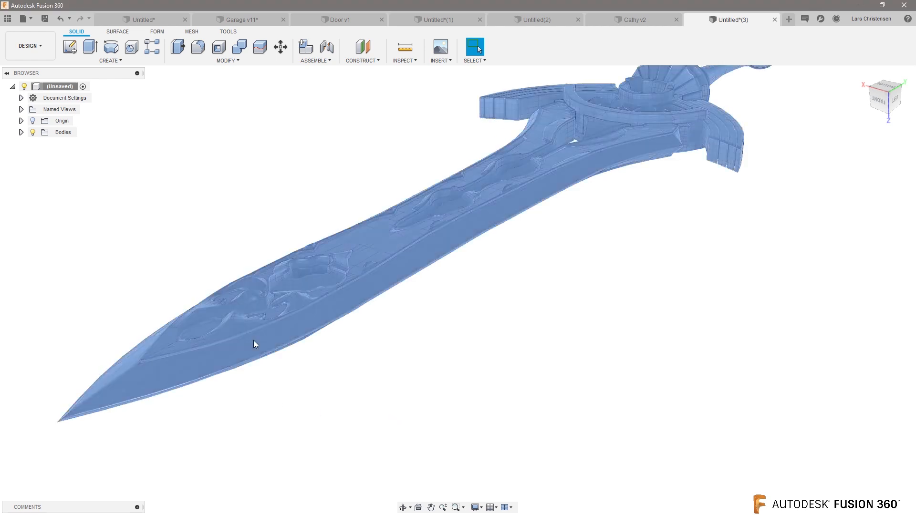
right_click(255, 344)
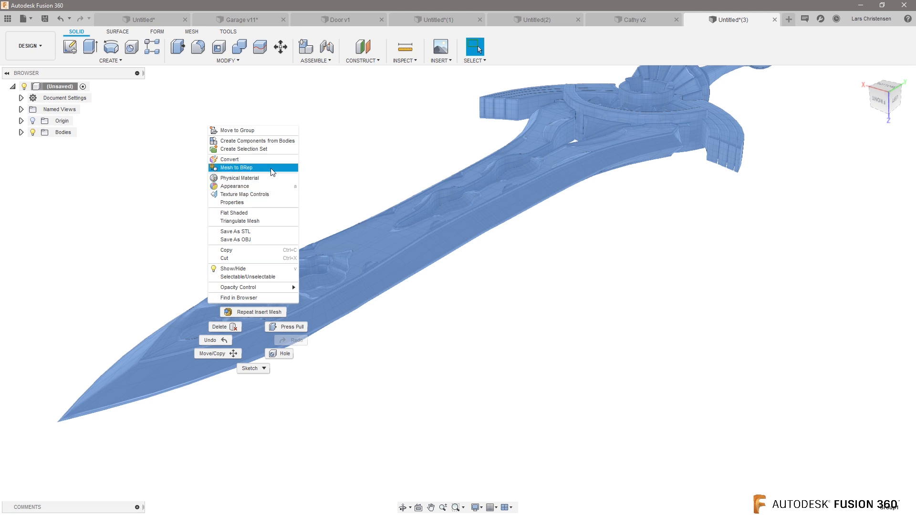
mouse_move(243, 170)
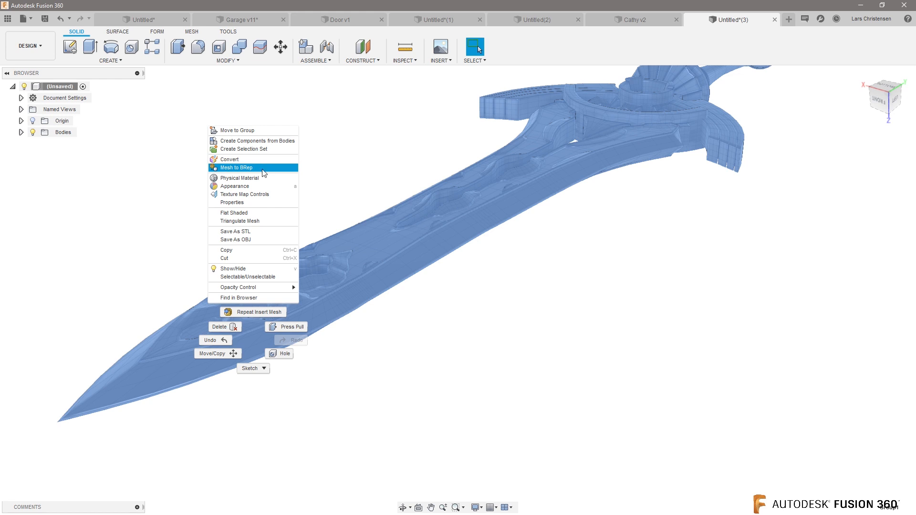
mouse_move(253, 170)
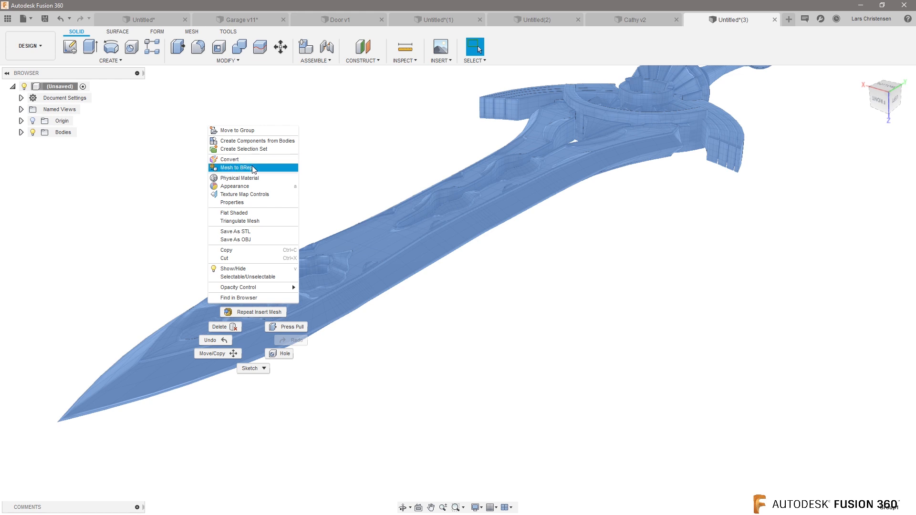
mouse_move(247, 172)
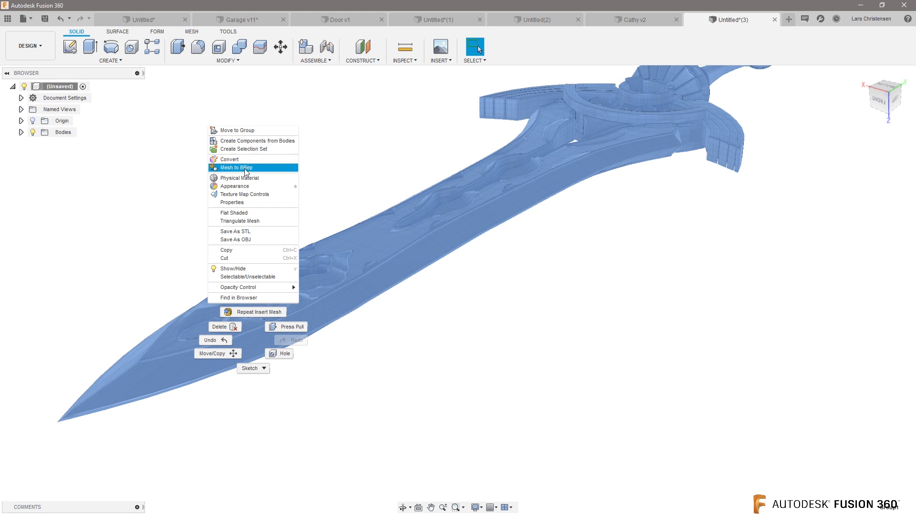
click(230, 159)
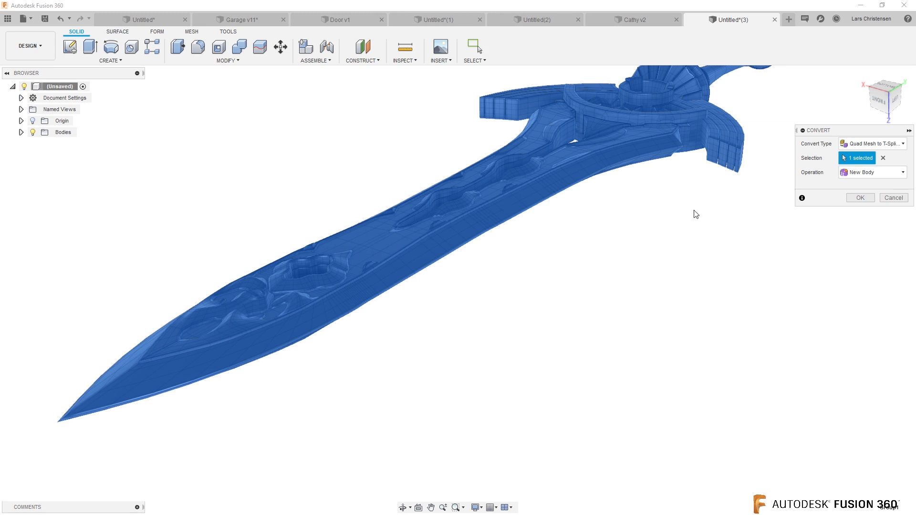
mouse_move(871, 144)
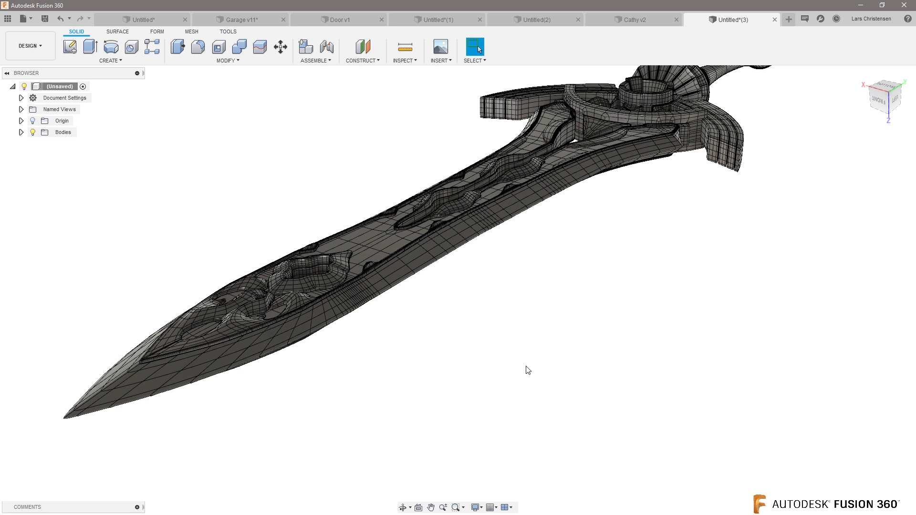
mouse_move(270, 256)
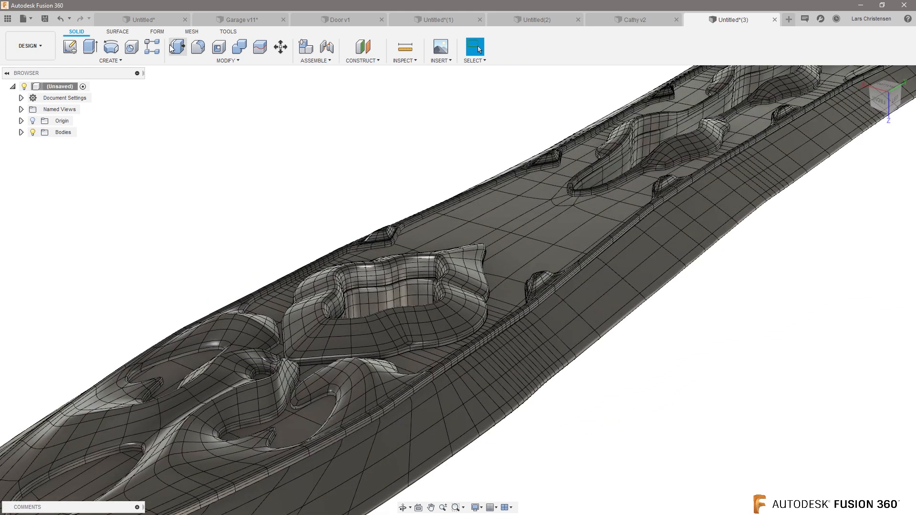
Step: Expand the browser Bodies, select Body7, the opening rim, and enter the FORM workspace
click(21, 132)
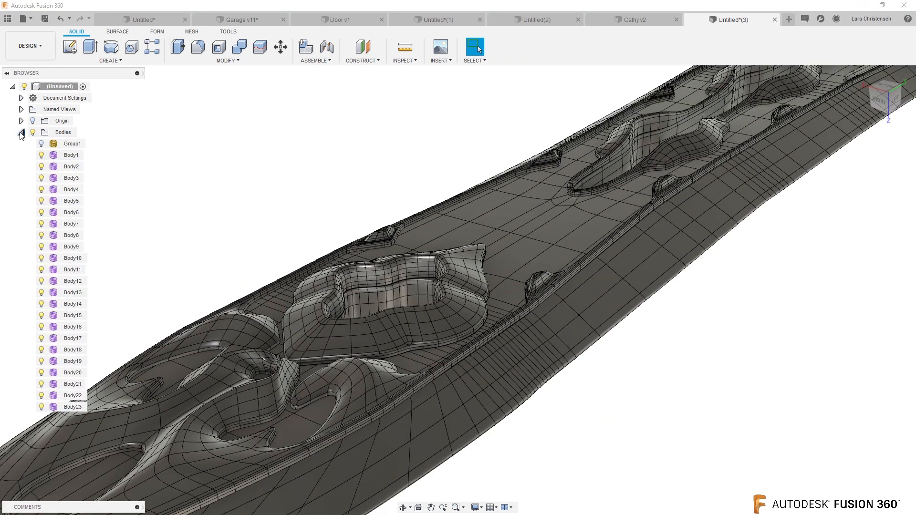
click(73, 144)
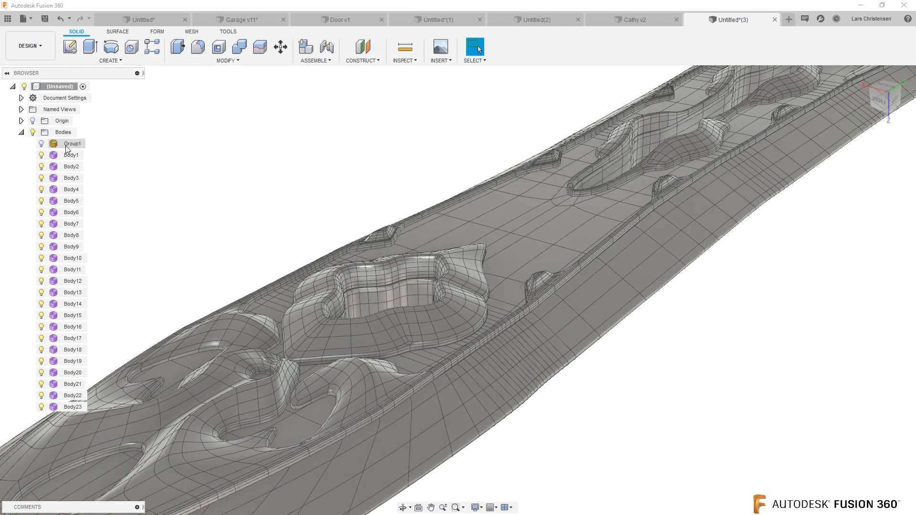
click(73, 373)
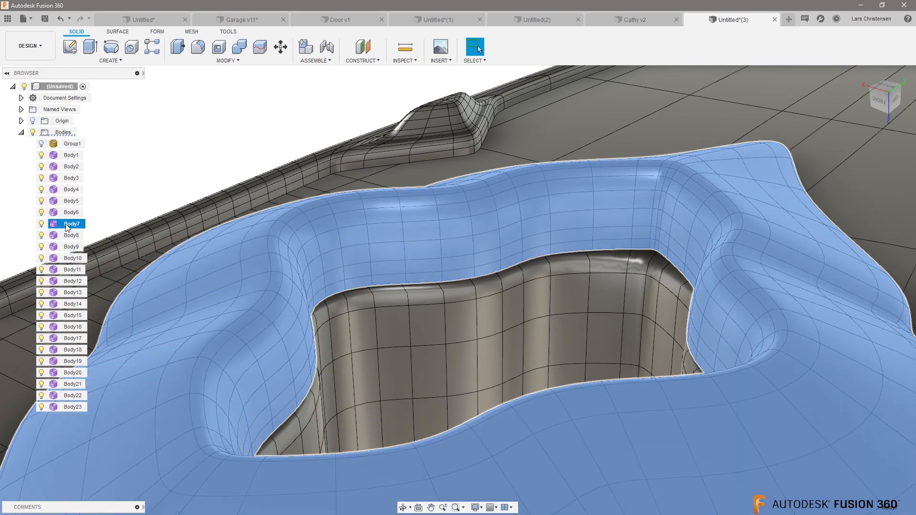
right_click(68, 224)
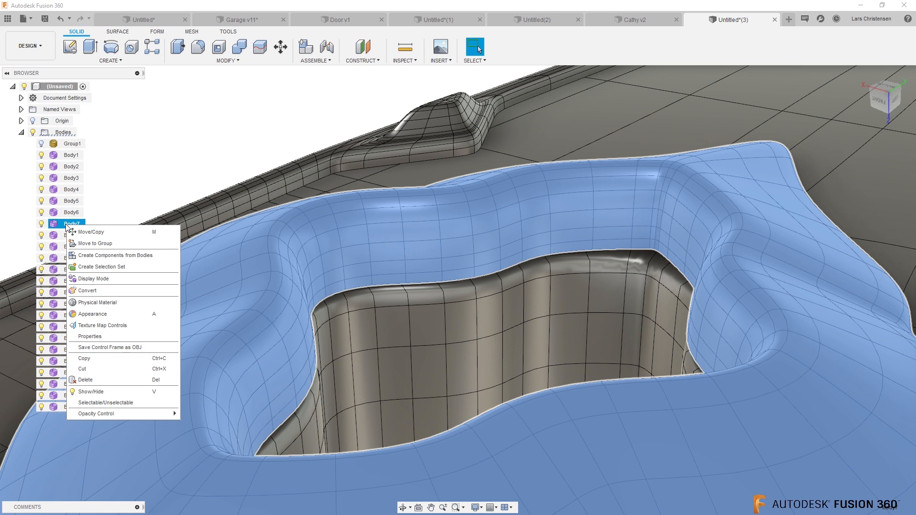
mouse_move(190, 146)
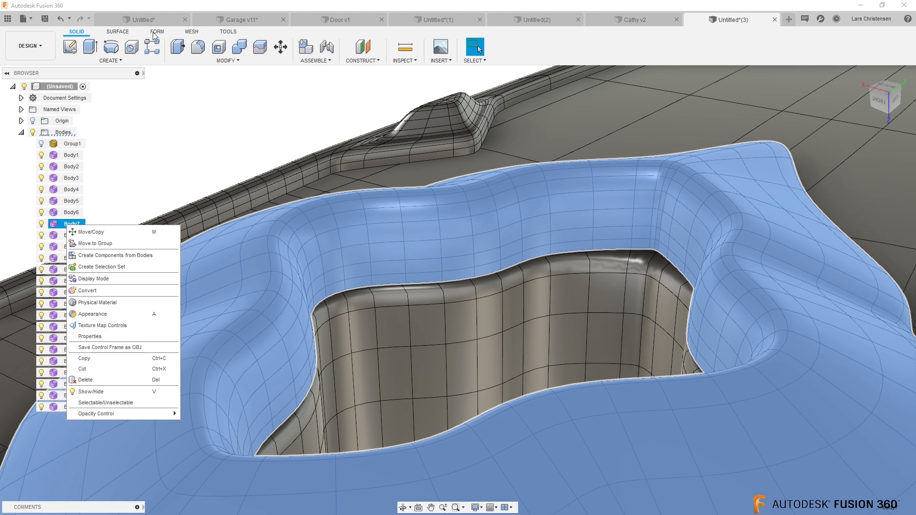
click(157, 32)
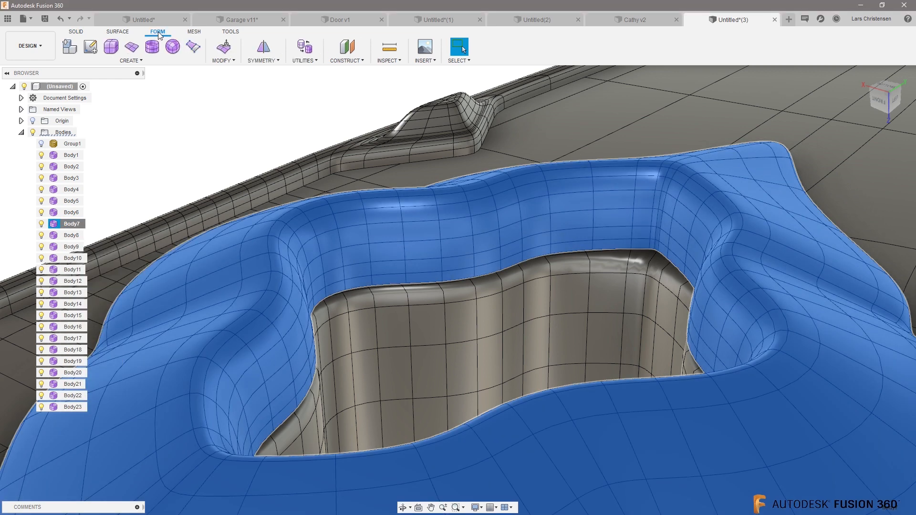
mouse_move(169, 126)
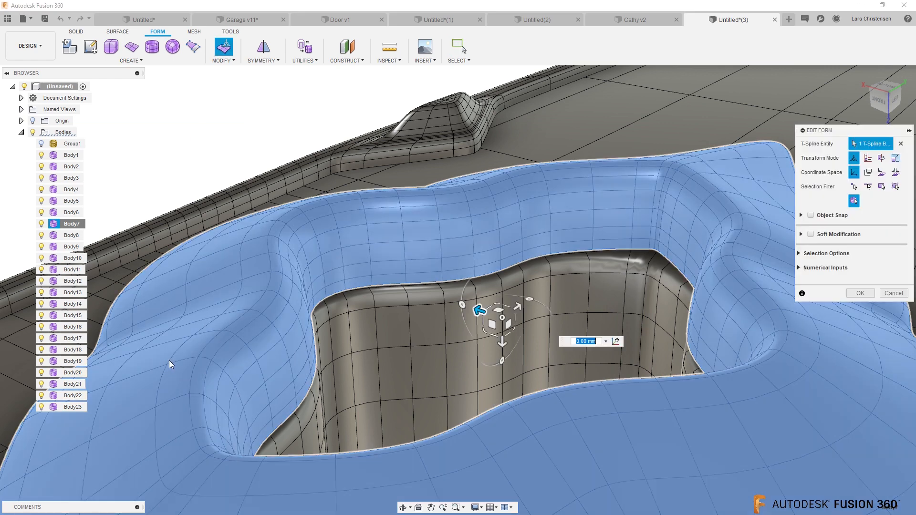
mouse_move(640, 318)
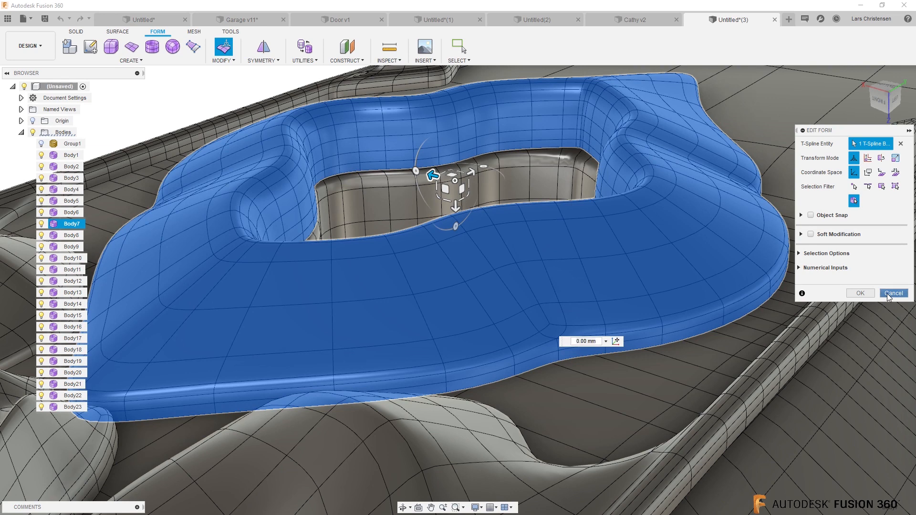
right_click(70, 223)
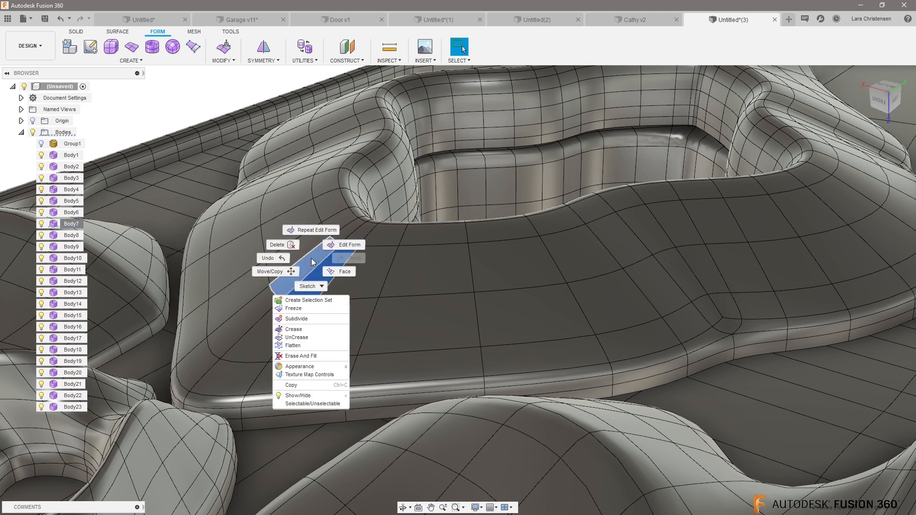
Step: Use Edit Form to push the two sloped rim faces slightly down
click(344, 245)
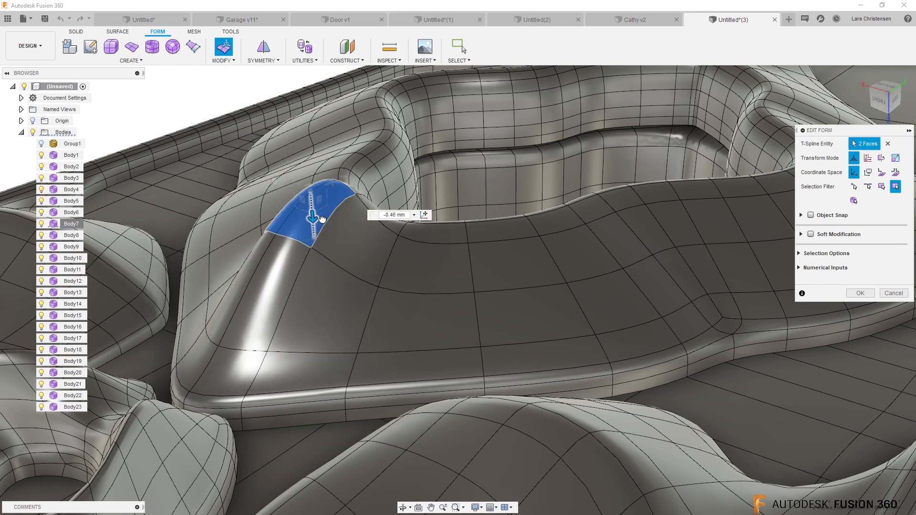
drag(315, 217, 314, 266)
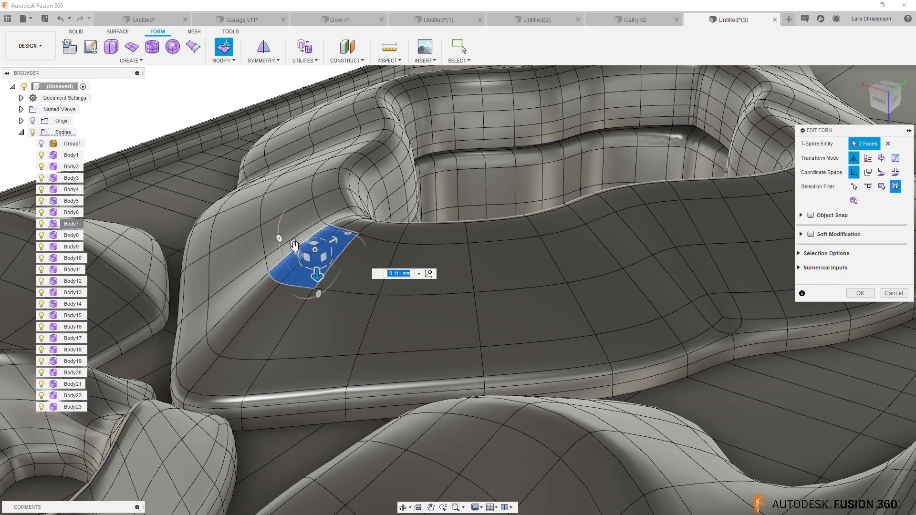